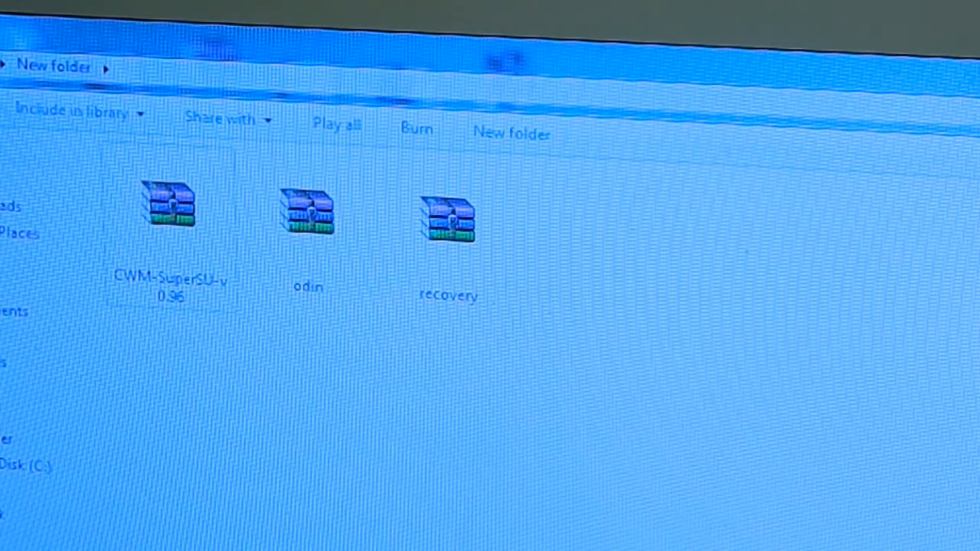
mouse_move(192, 260)
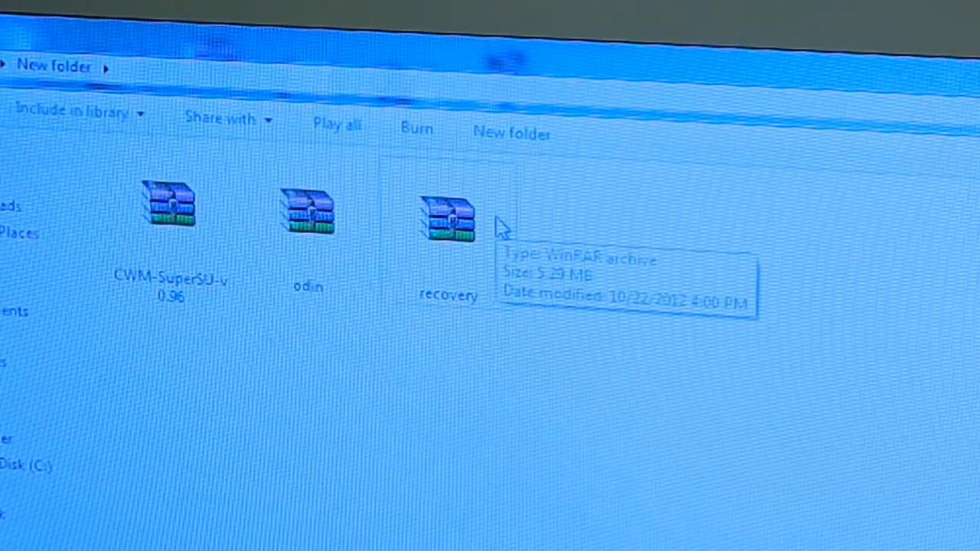
mouse_move(199, 310)
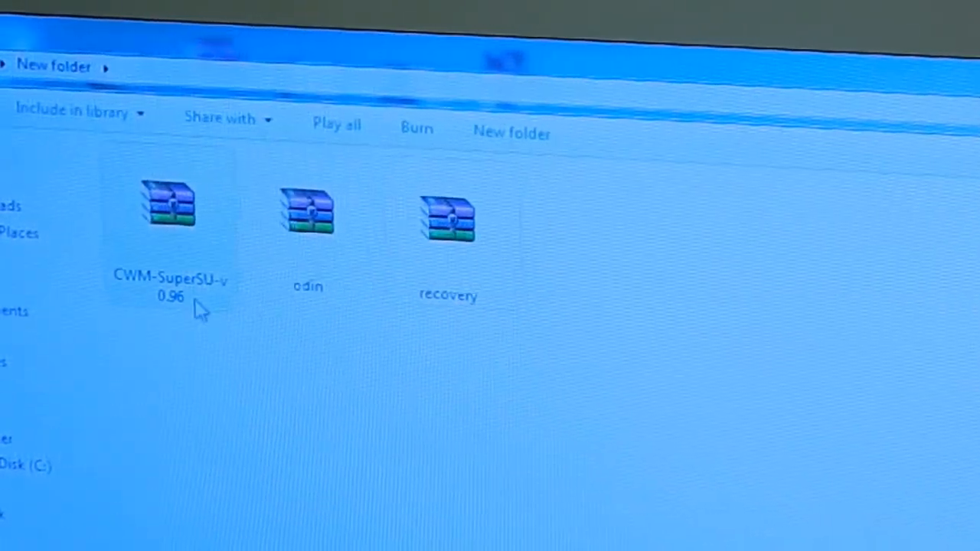
- Extract the odin archive with WinRAR into a separate 'odin' folder
left_click(168, 210)
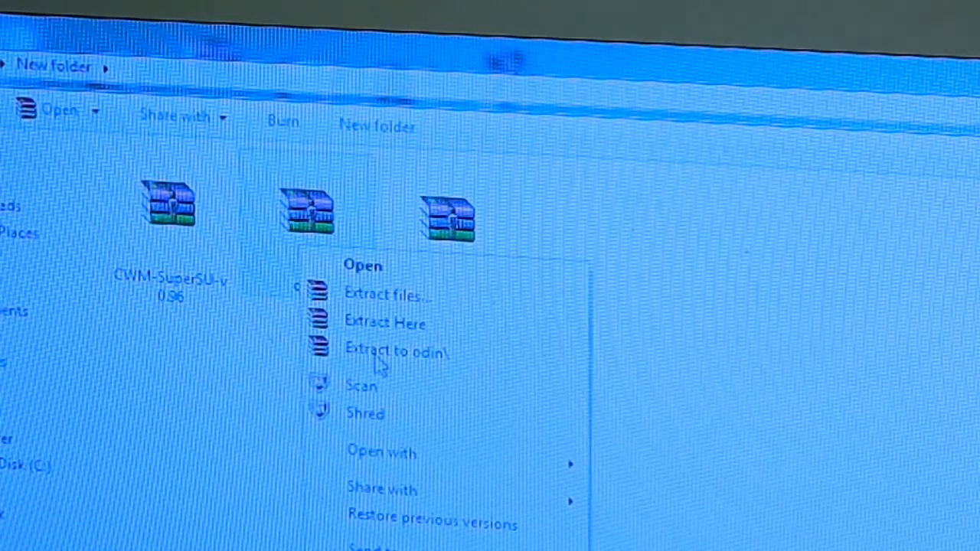
left_click(399, 353)
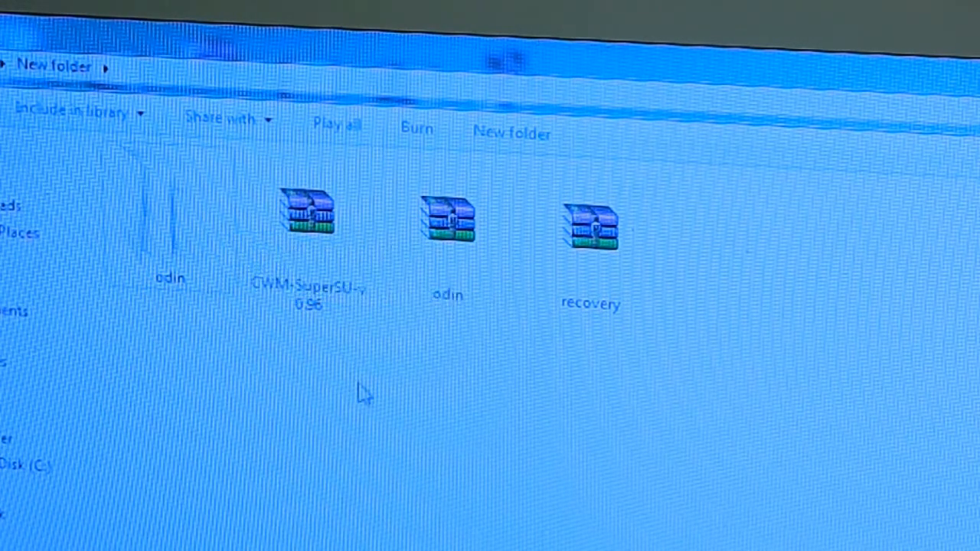
left_click(590, 229)
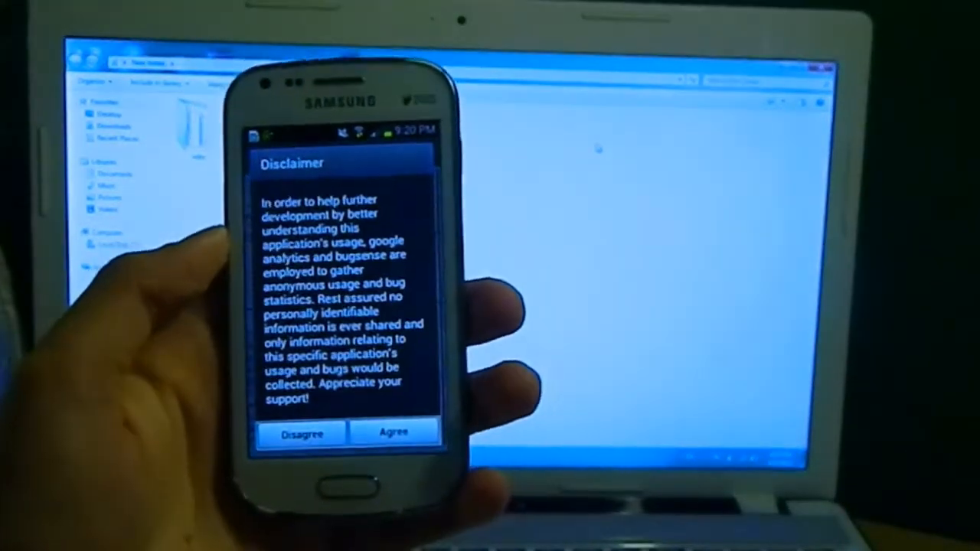
- Agree to the Root Checker Basic disclaimer and close the v5.0.6 changelog
left_click(393, 433)
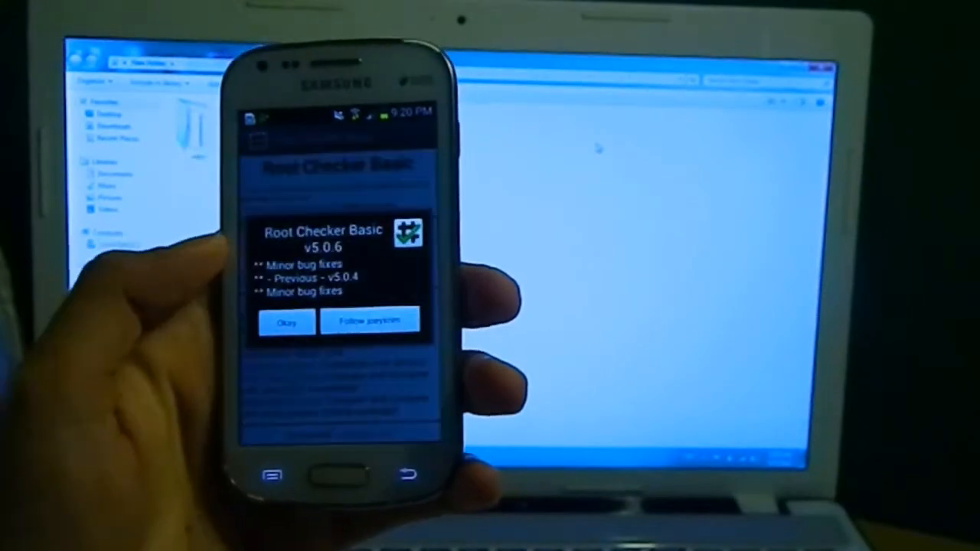
left_click(286, 321)
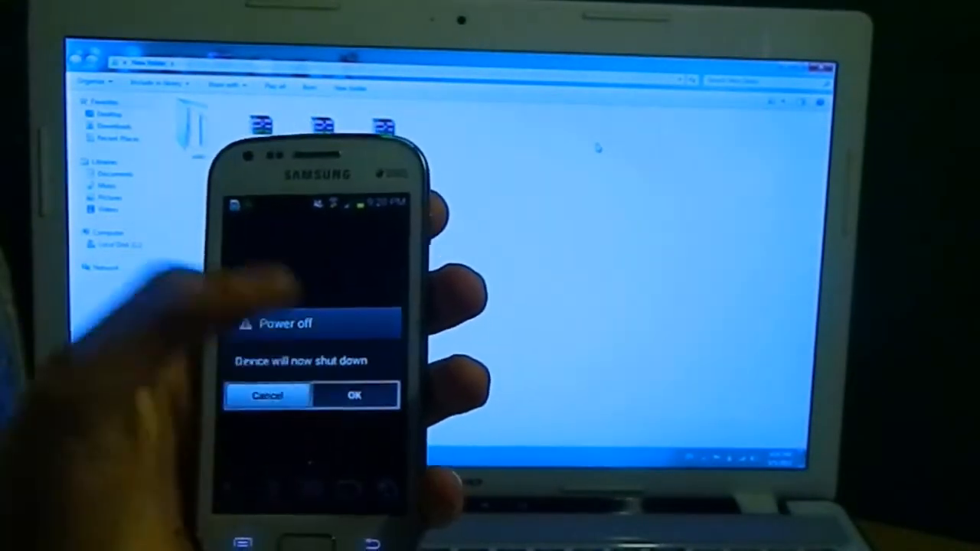
- Confirm the 'Device will now shut down' prompt to power off the Galaxy S Duos
left_click(353, 395)
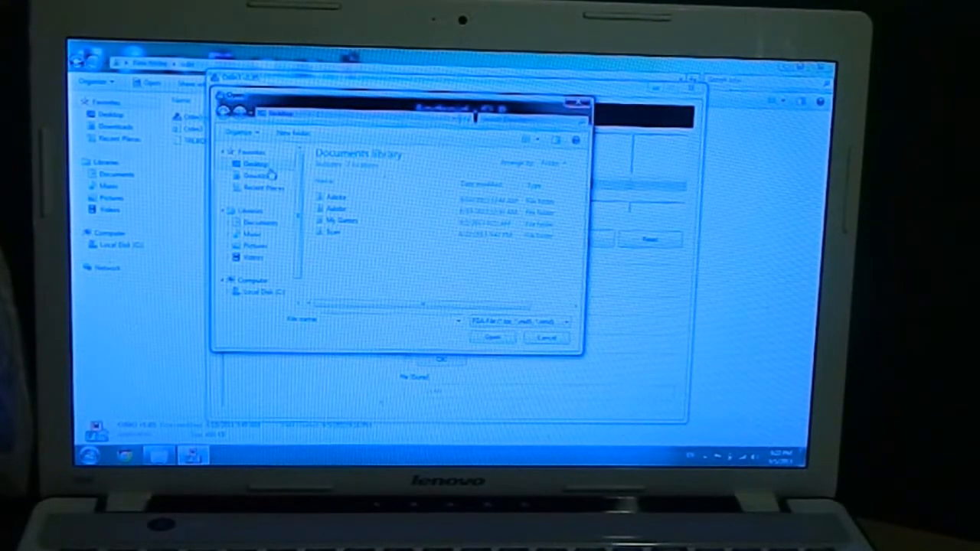
- Select the recovery image from the Desktop as Odin's PDA file
left_click(256, 164)
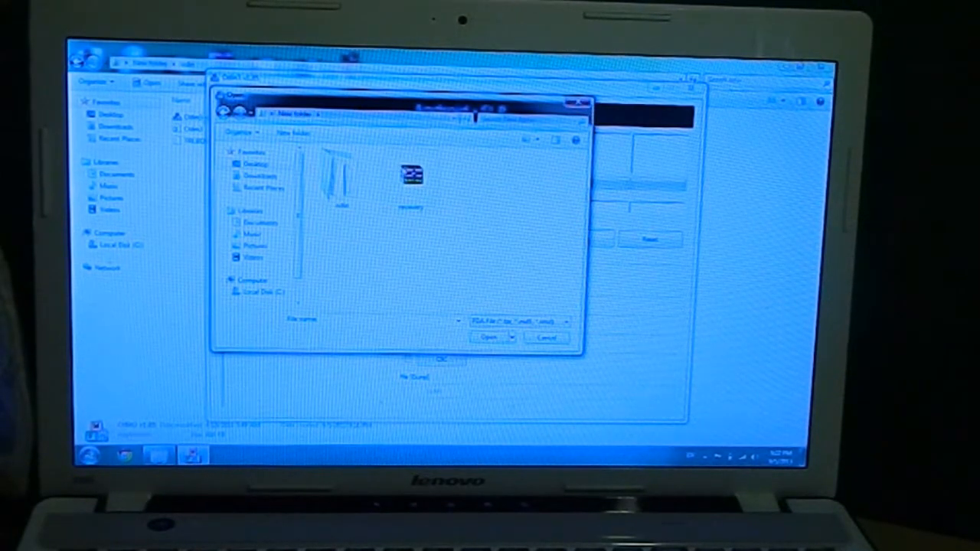
left_click(412, 176)
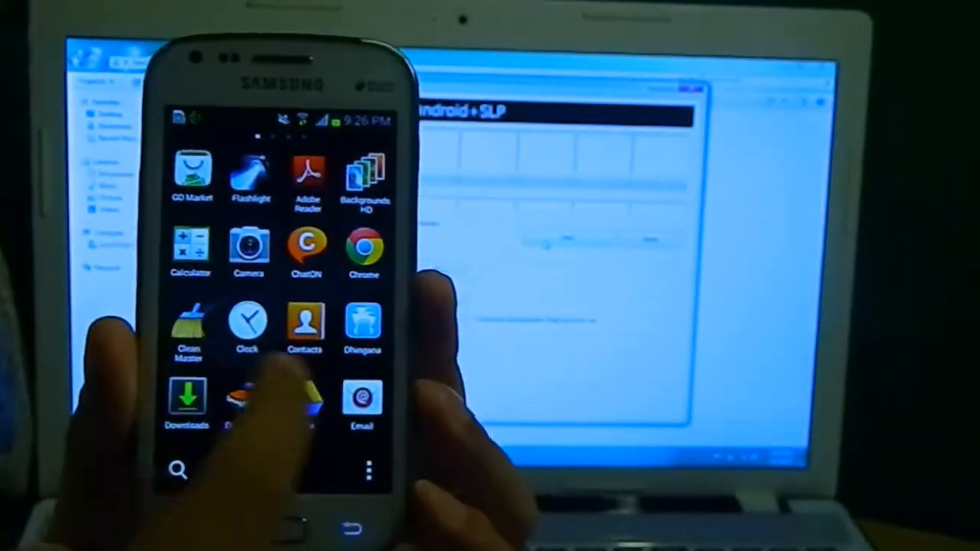
- Scroll through the app drawer on the Galaxy S Duos
scroll("left", 3)
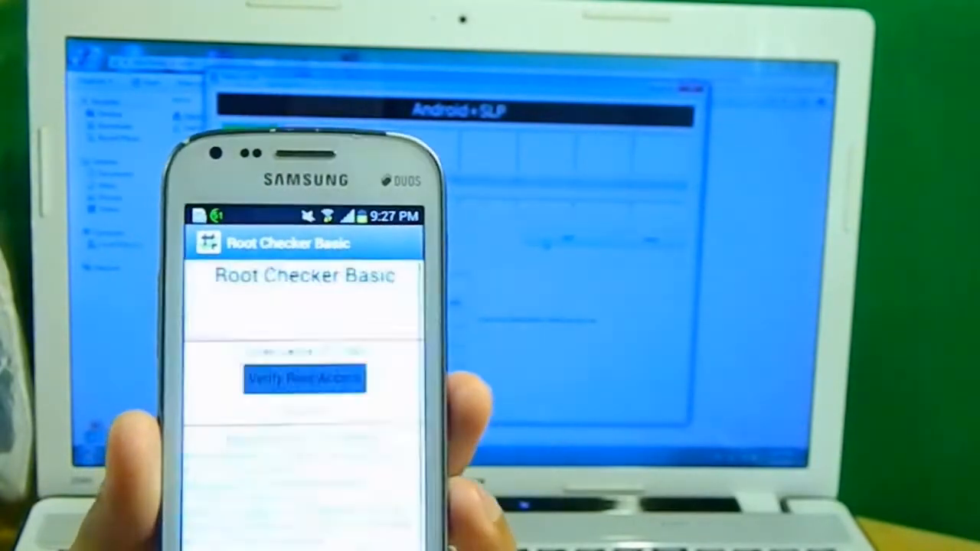
- Tap Verify Root Access in Root Checker Basic
left_click(304, 379)
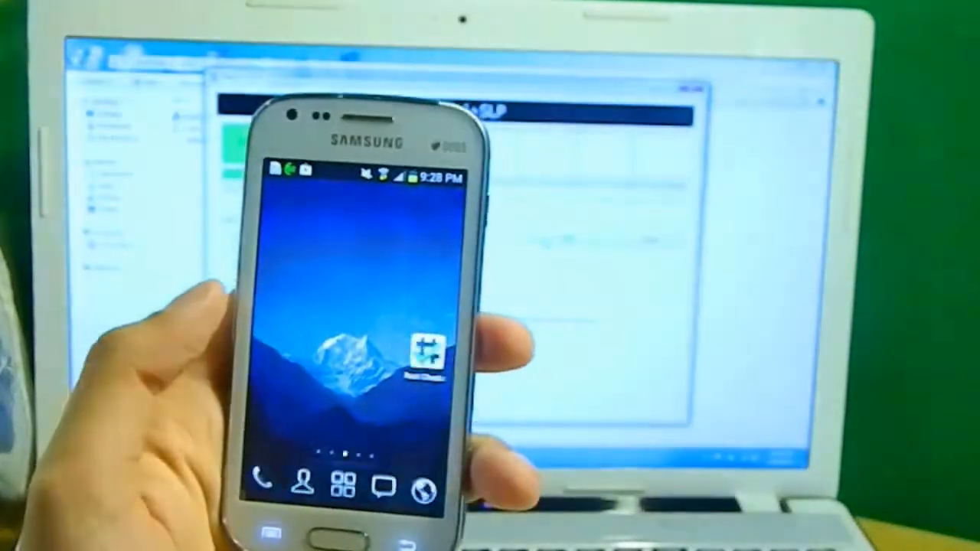
- Launch Root Checker Basic and grant its Superuser request
left_click(429, 348)
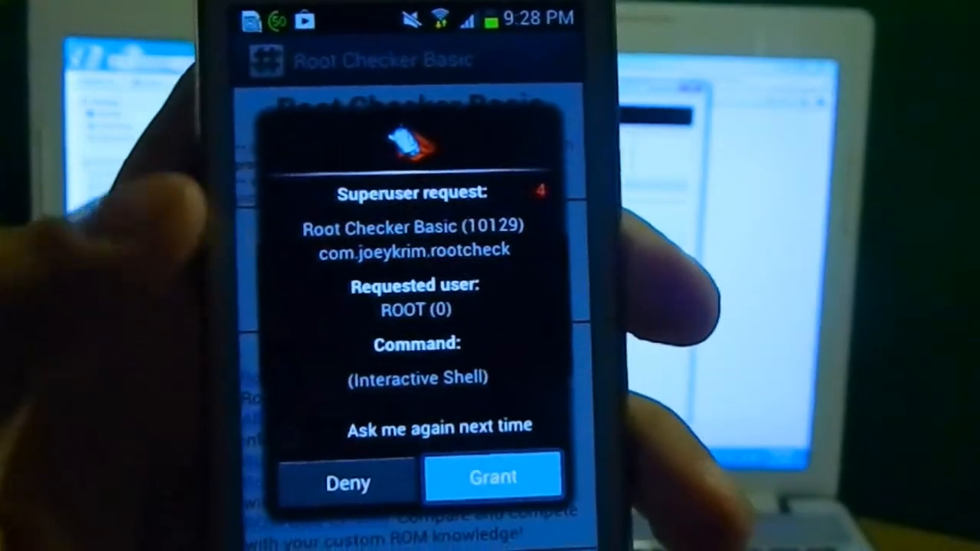
left_click(493, 476)
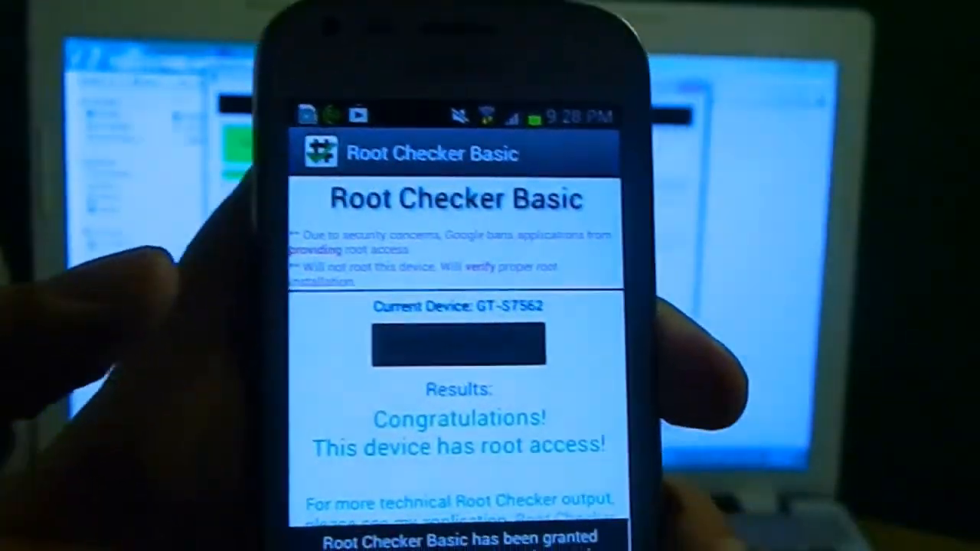